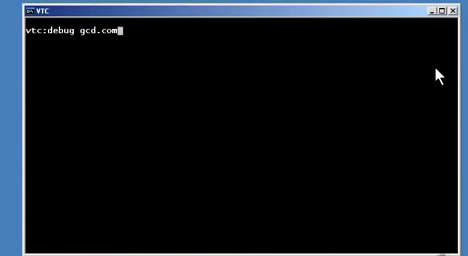
- Launch the DOS debugger with gcd.com loaded via 'debug gcd.com'
{"action": "key", "text": "Return"}
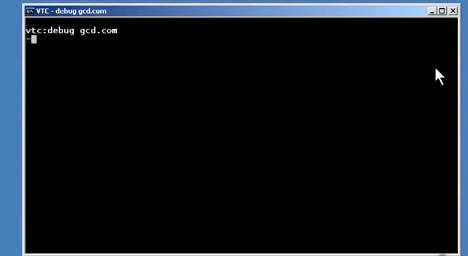
- Unassemble gcd.com's opening 16-bit instructions with the u command
{"action": "type", "text": "-u"}
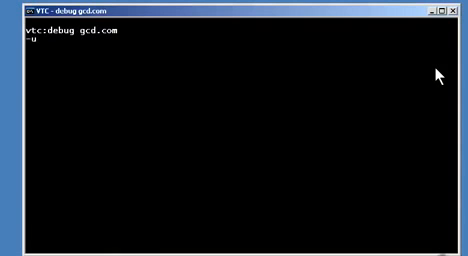
{"action": "key", "text": "Return"}
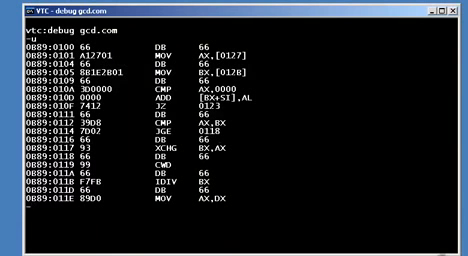
{"action": "key", "text": "Return"}
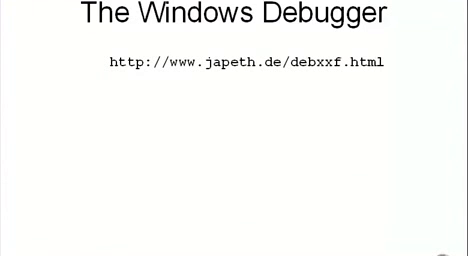
- Start DebugX on gcd.com and enter the u command at its prompt
{"action": "type", "text": "debugx.com"}
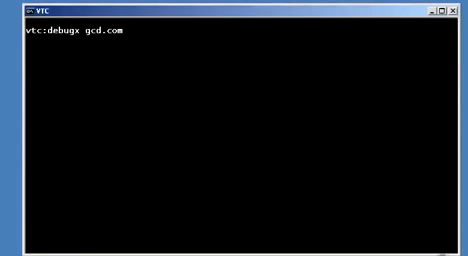
{"action": "key", "text": "Return"}
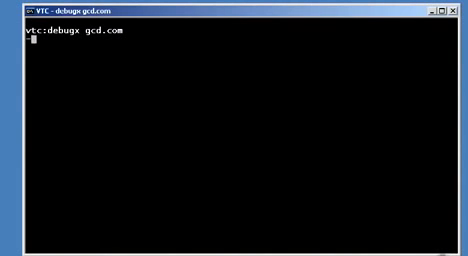
{"action": "type", "text": "u"}
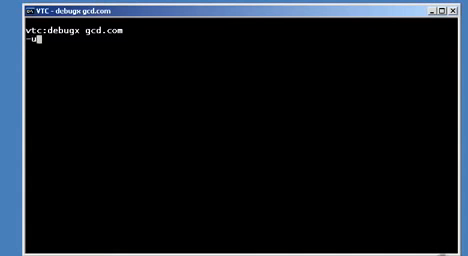
- Run the 32-bit disassembly of gcd.com and trace its first instructions with register dumps
{"action": "key", "text": "Return"}
{"action": "type", "text": "r"}
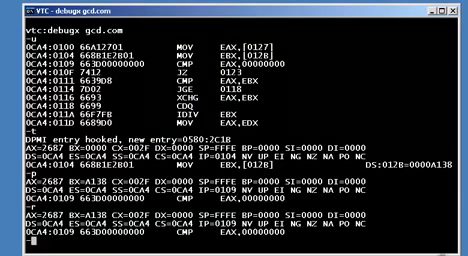
{"action": "type", "text": "?"}
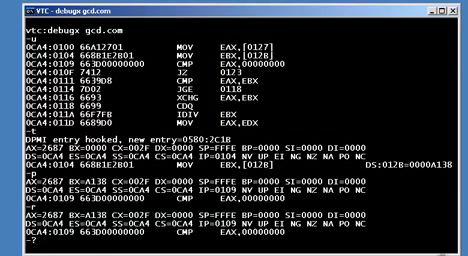
- Show DebugX's ? help listing of commands and parameters and scroll through it
{"action": "type", "text": "?"}
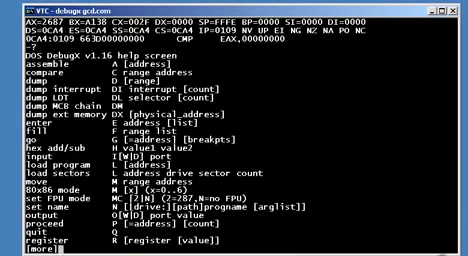
{"action": "scroll", "scroll_direction": "down", "scroll_amount": 3}
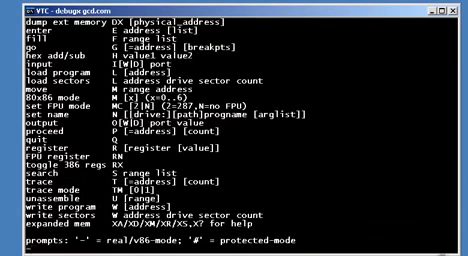